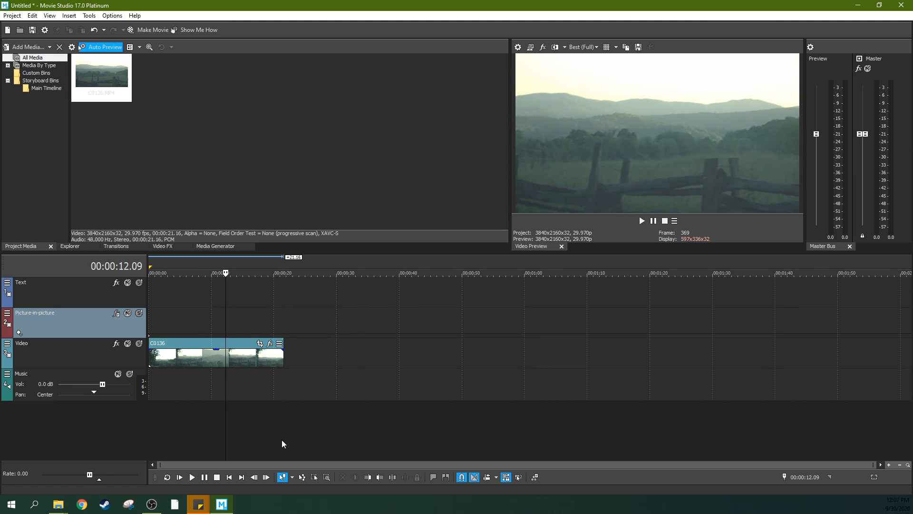
mouse_move(355, 261)
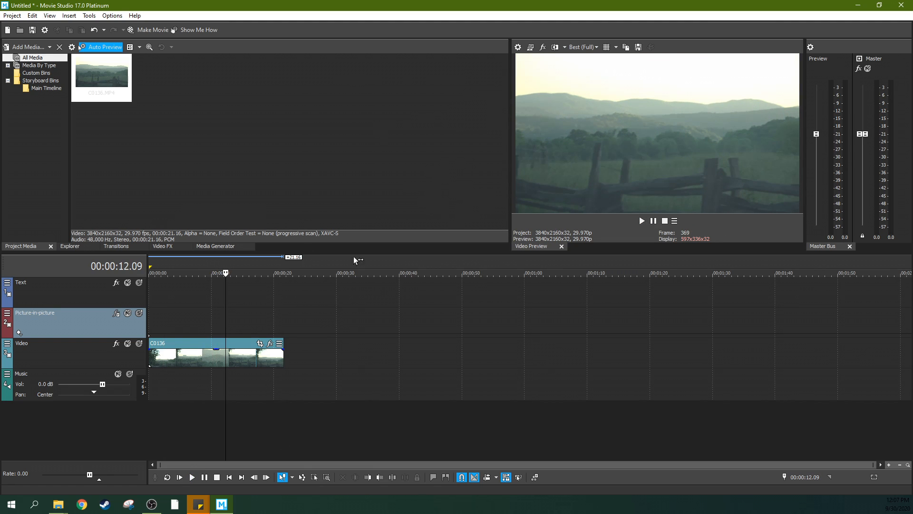
Step: Select the C0136 fence event on the video track and show the Video FX All Plug-ins list
click(178, 354)
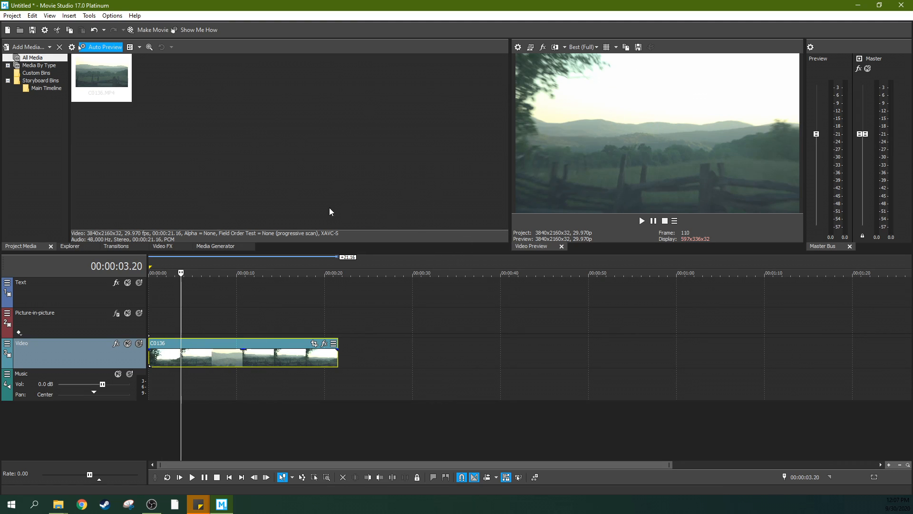
click(163, 245)
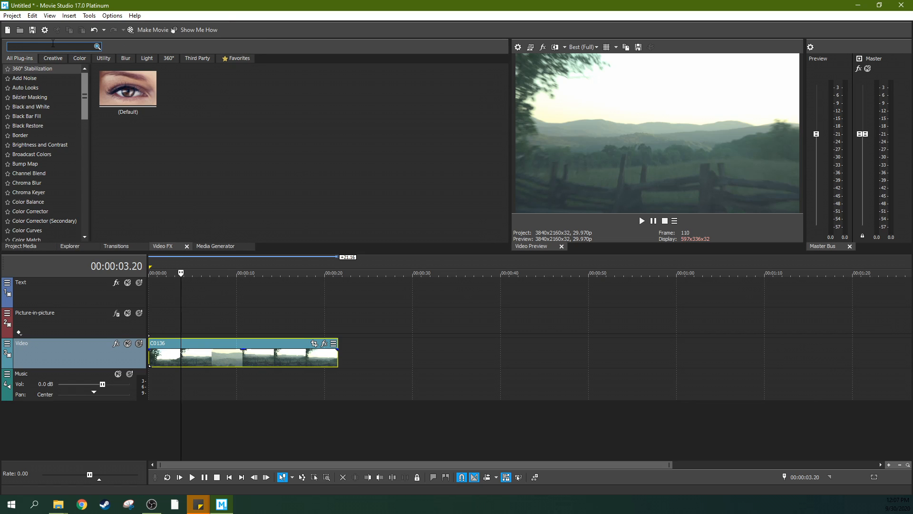
Step: Search 'shar' and apply the Sharpen (Default) preset to the C0136 event
text(shar)
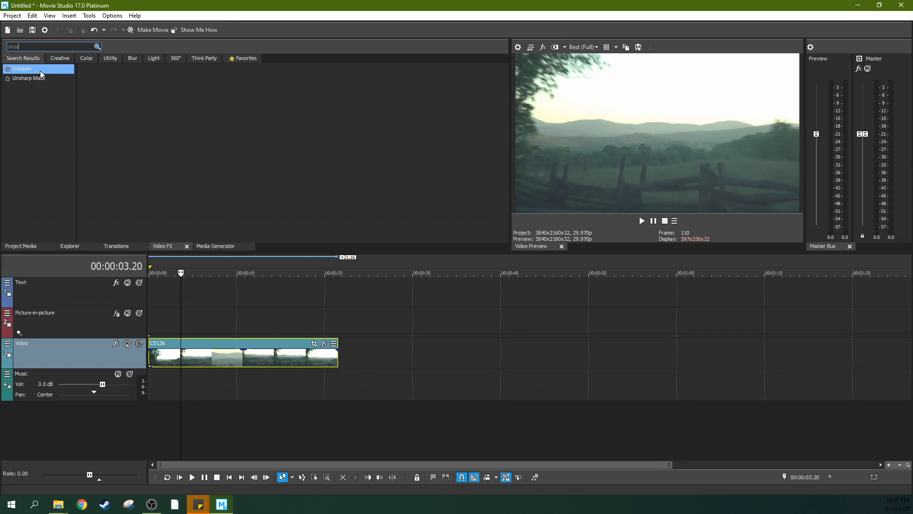
click(21, 68)
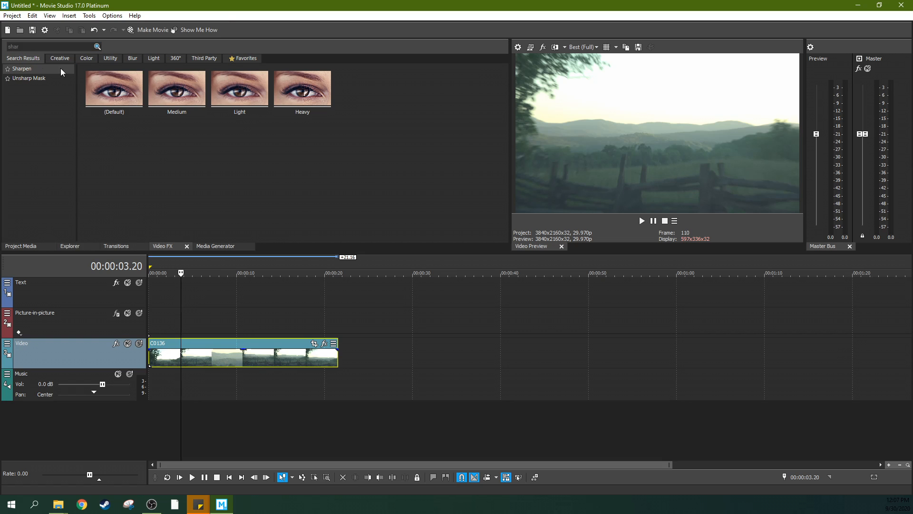
click(113, 88)
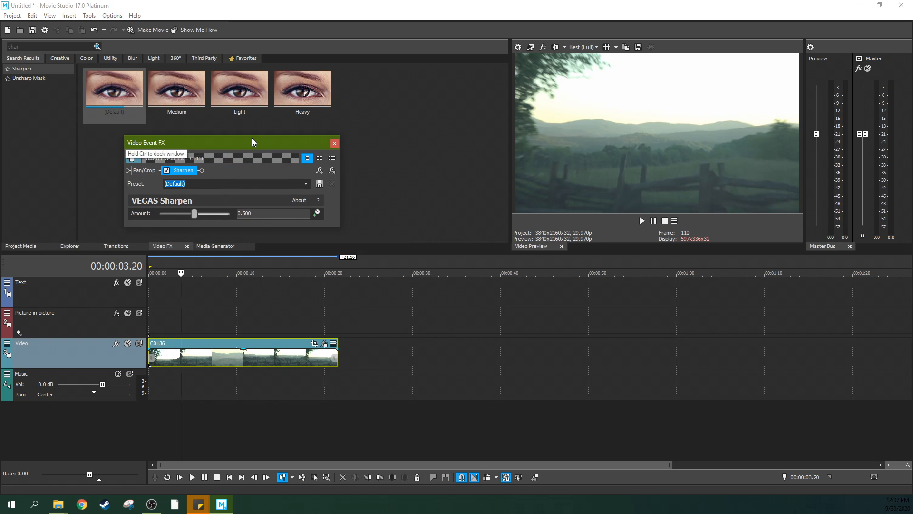
Step: Compare Sharpen amounts from full down to low on the clip, with the Video Preview enlarged
drag(194, 214, 228, 214)
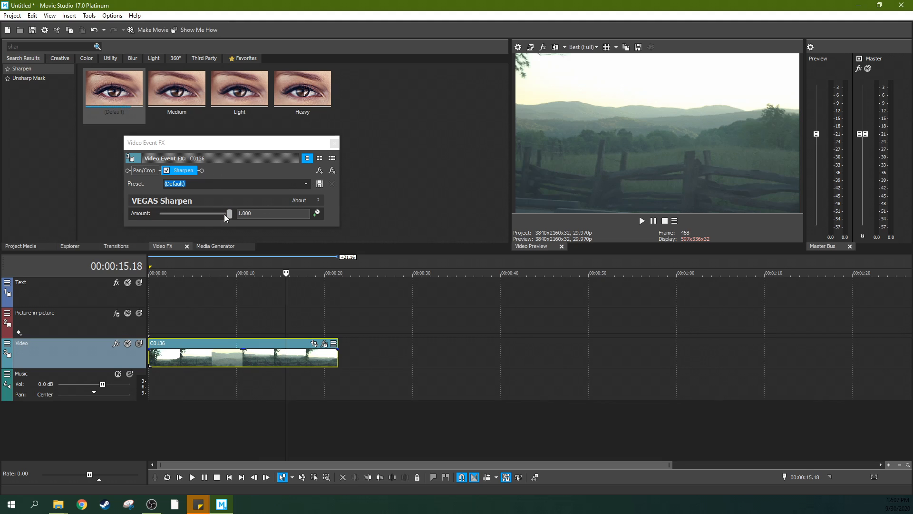
drag(228, 214, 193, 214)
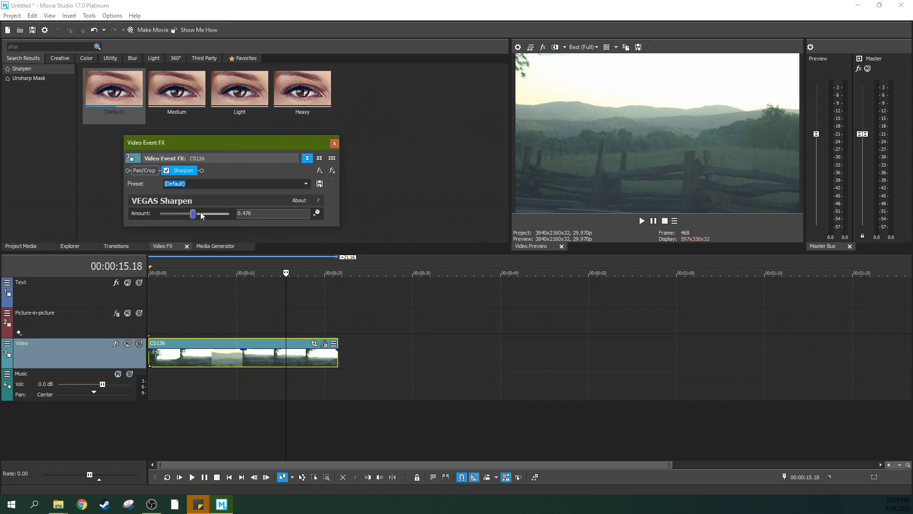
drag(194, 214, 228, 214)
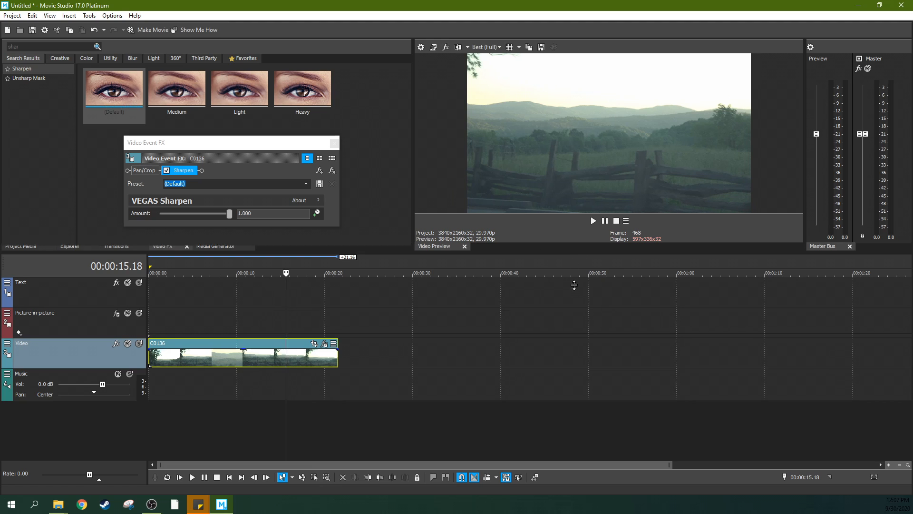
drag(226, 214, 173, 213)
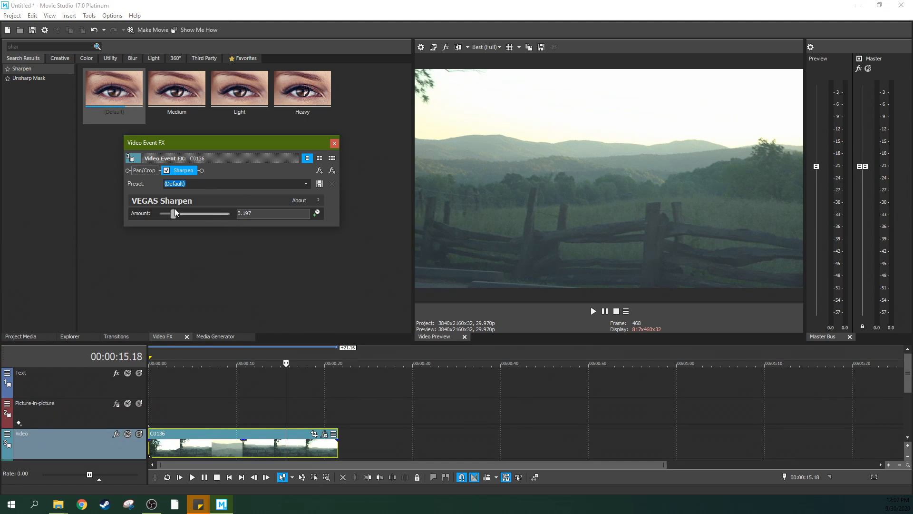
drag(173, 213, 229, 213)
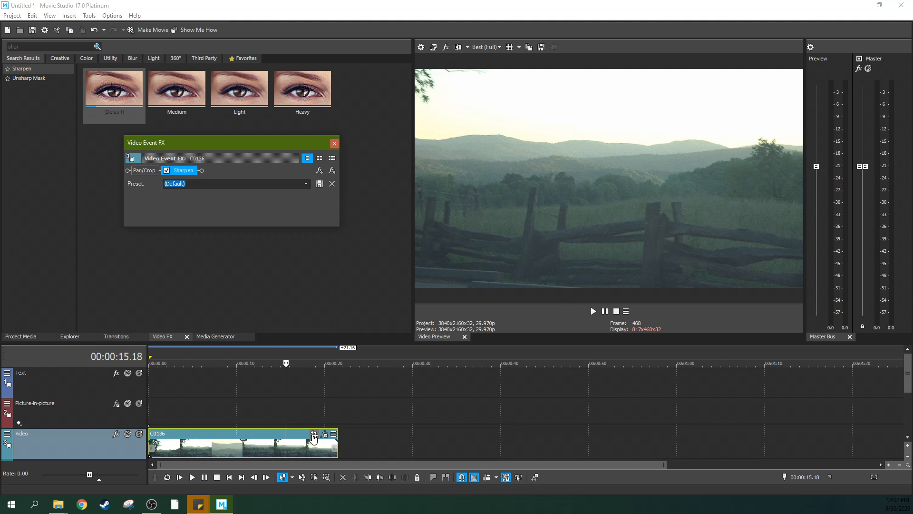
Step: Crop the event tightly on the fence via Pan/Crop, then go back to the Sharpen settings
click(144, 170)
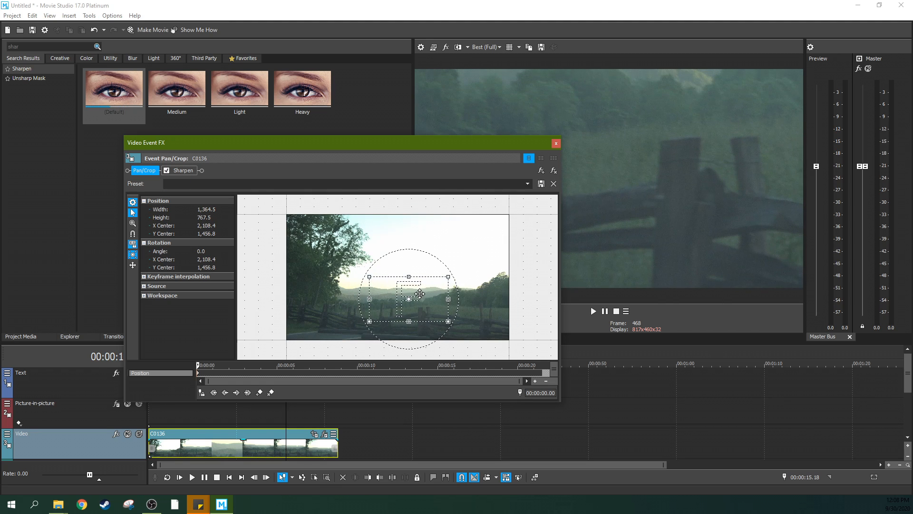
drag(340, 142, 329, 234)
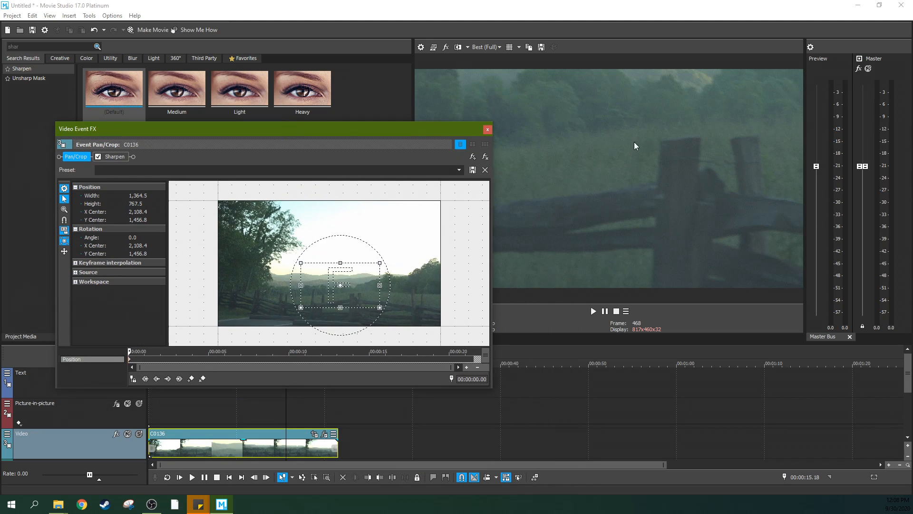
mouse_move(609, 113)
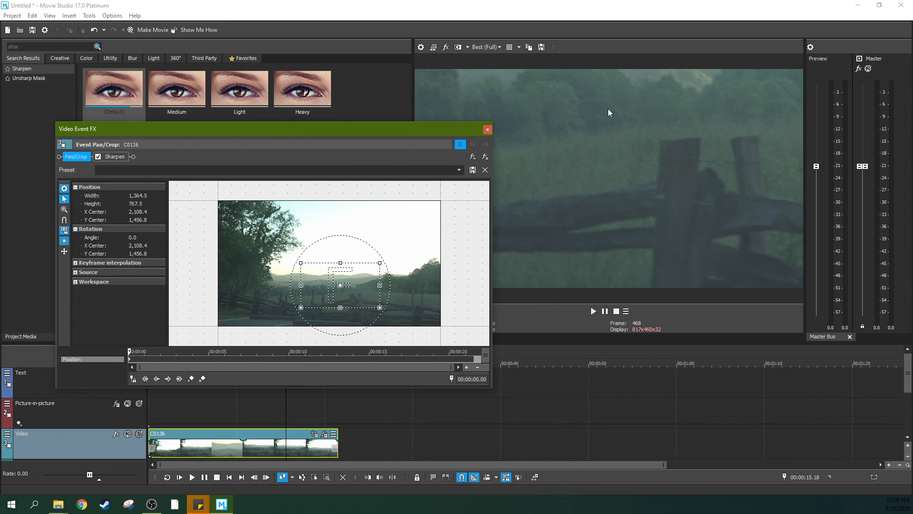
mouse_move(616, 140)
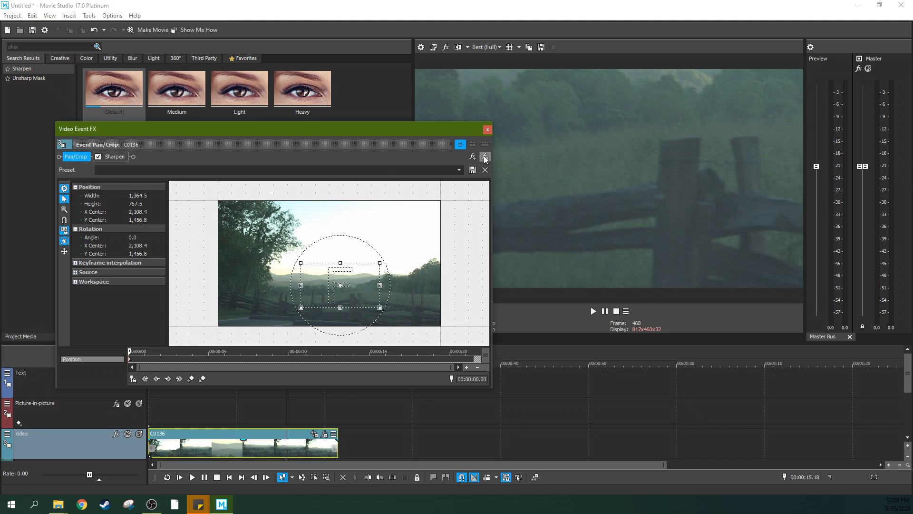
click(115, 156)
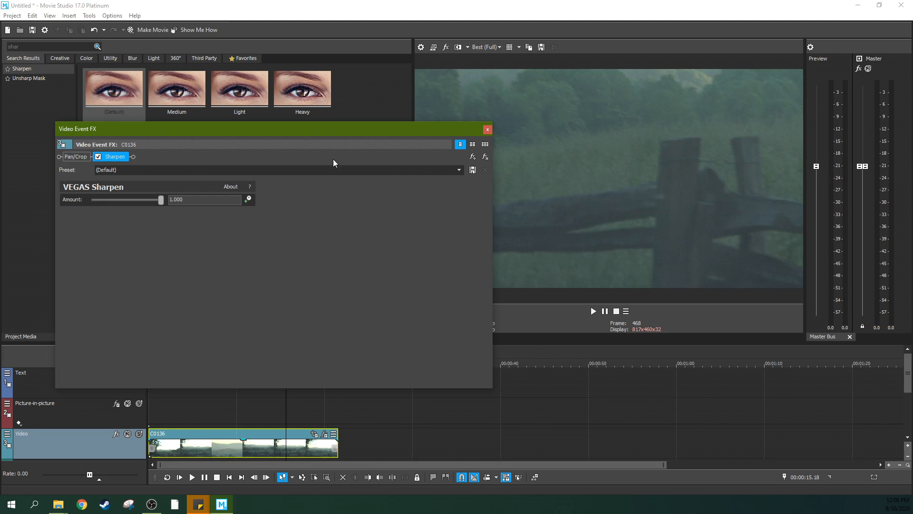
Step: Reset Pan/Crop to the 16:9 Widescreen full frame and set Sharpen Amount to about 0.25
click(76, 156)
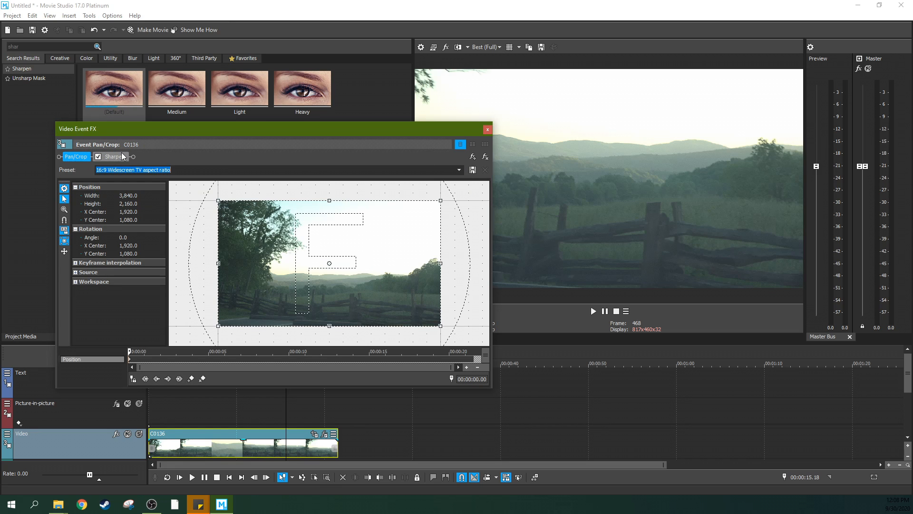
click(114, 157)
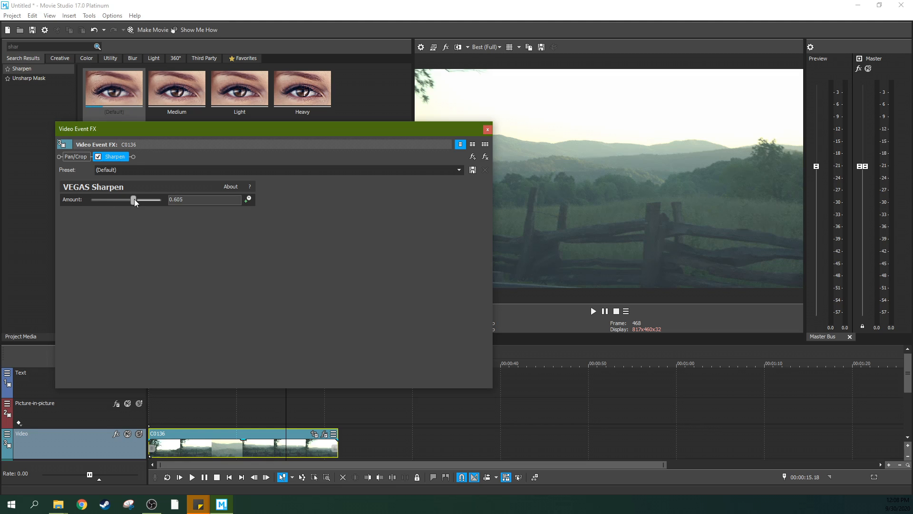
drag(133, 200, 108, 200)
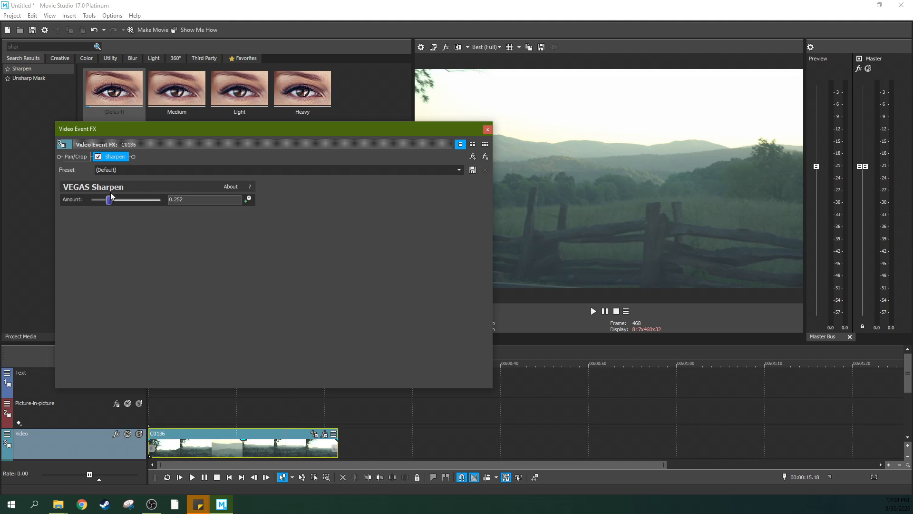
drag(108, 199, 161, 198)
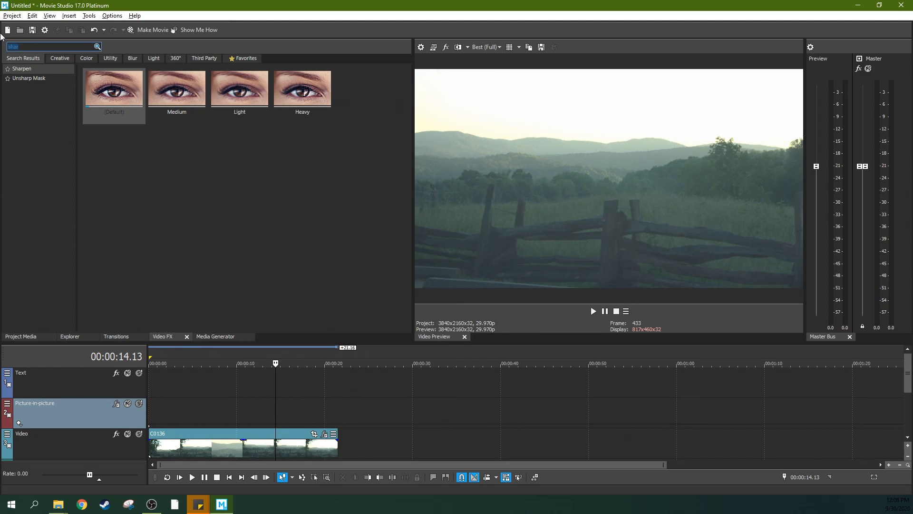
Step: Search 'level' and add the default VEGAS Levels effect to the C0136 event after Sharpen
text(level)
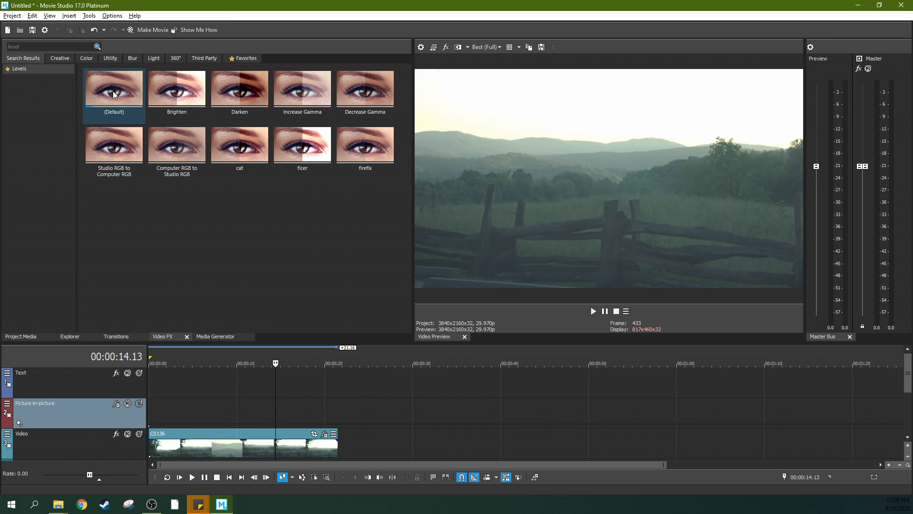
double_click(113, 88)
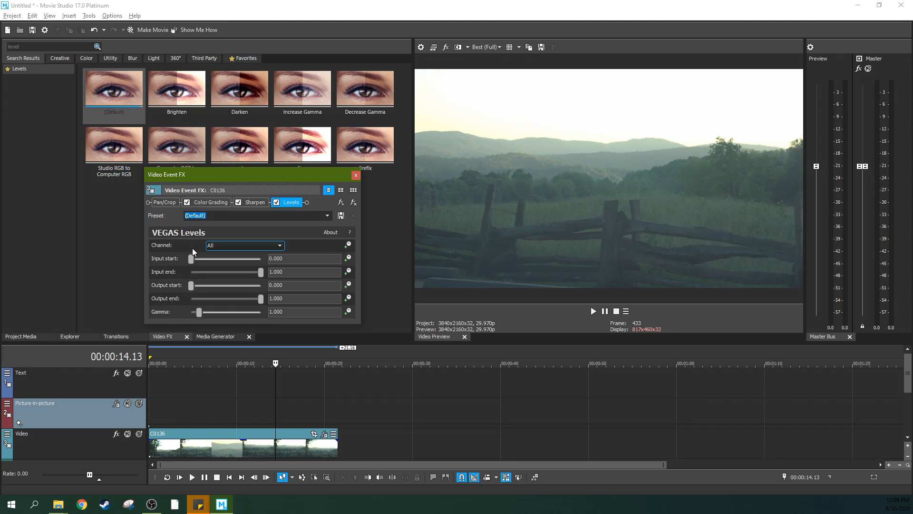
Step: Set Levels input start to 0.224 and input end to 0.442 to brighten the clip
drag(191, 258, 206, 258)
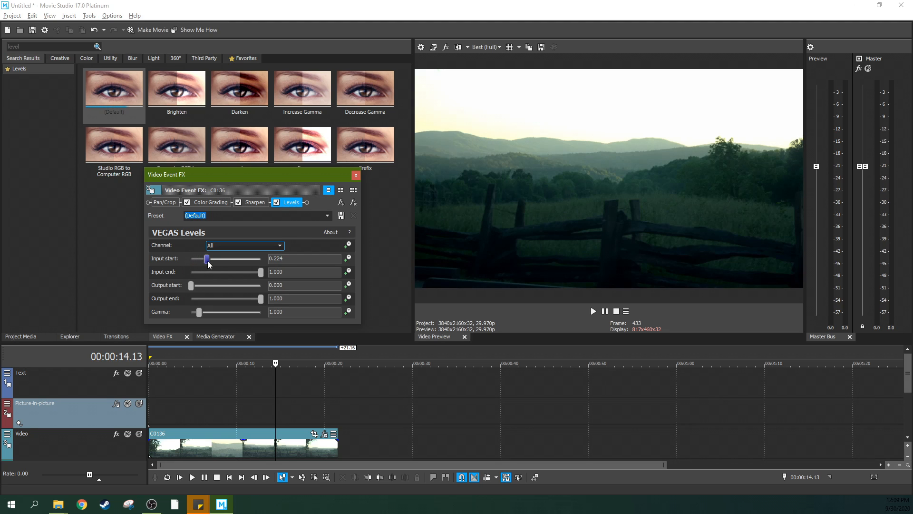
drag(260, 272, 227, 272)
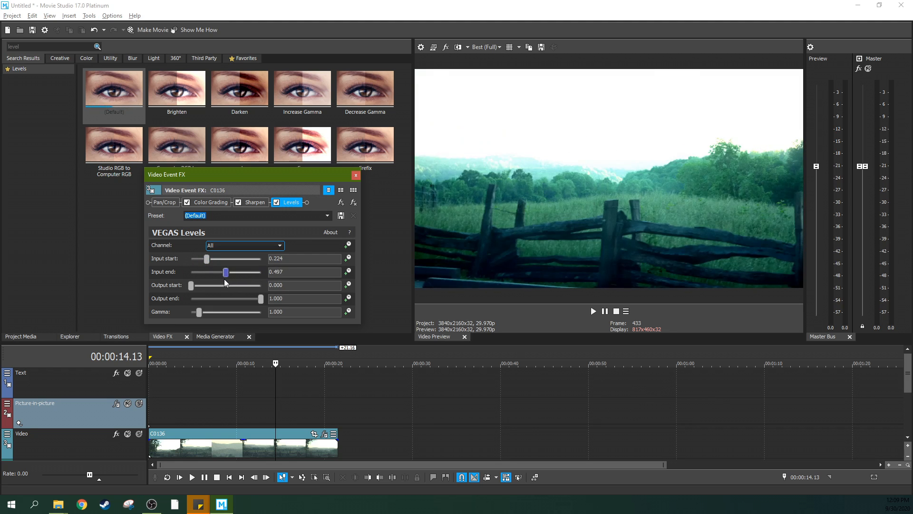
drag(226, 273, 221, 272)
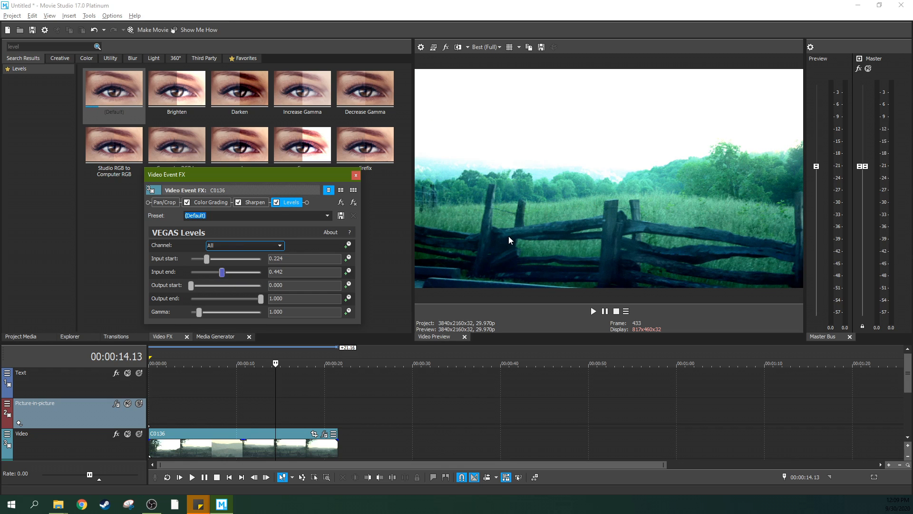
Step: Toggle the Levels effect off and on several times to compare against the original footage
click(276, 202)
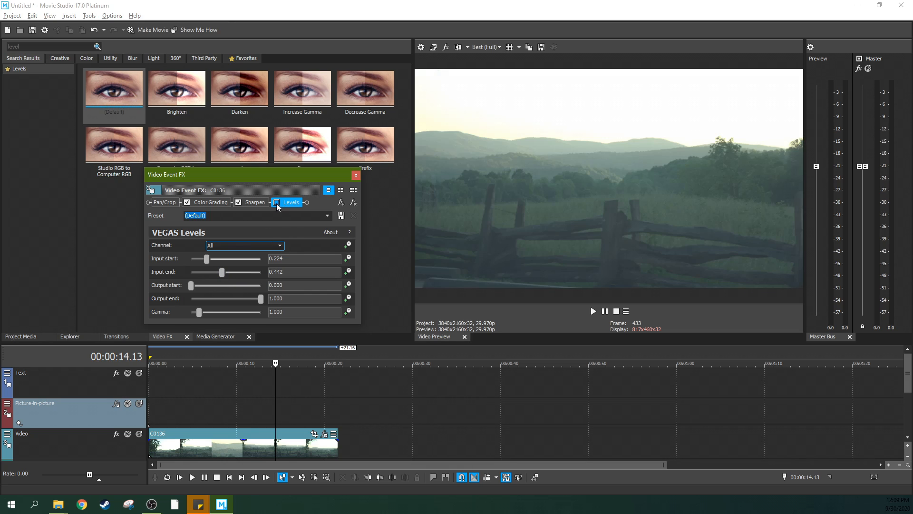
click(277, 202)
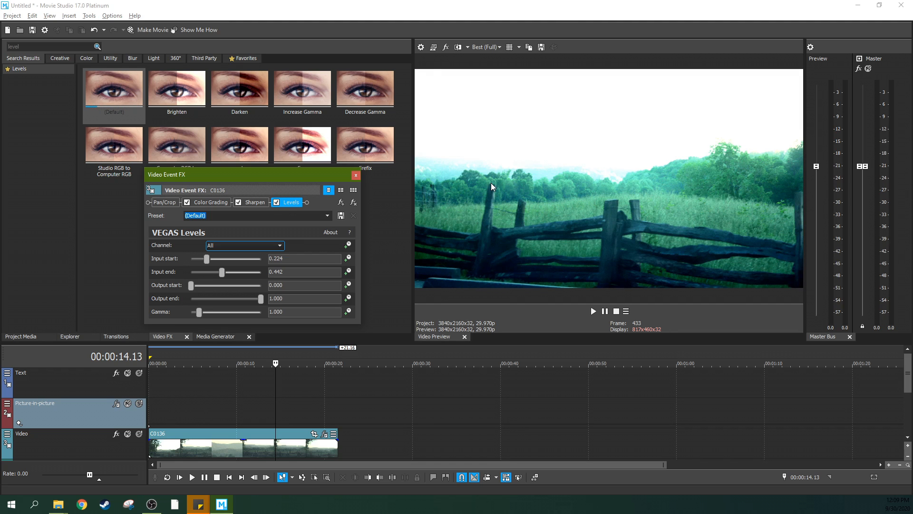
click(277, 201)
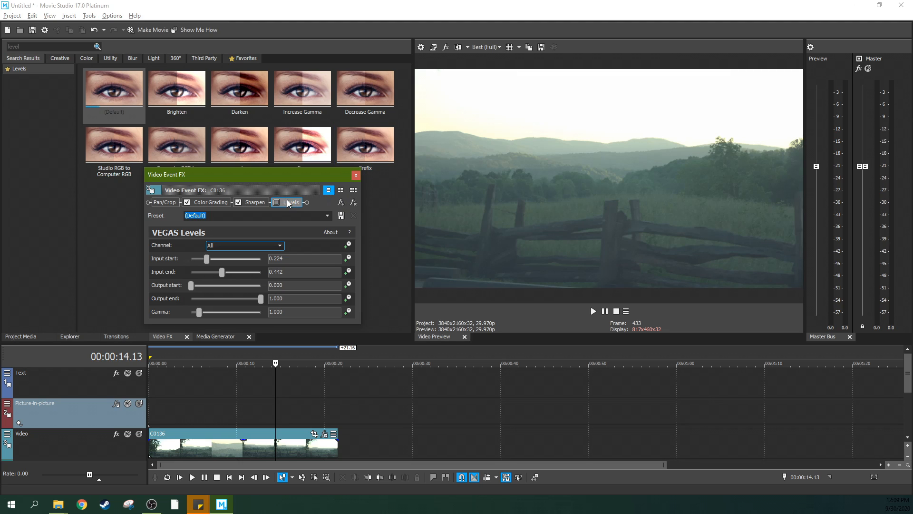
click(275, 202)
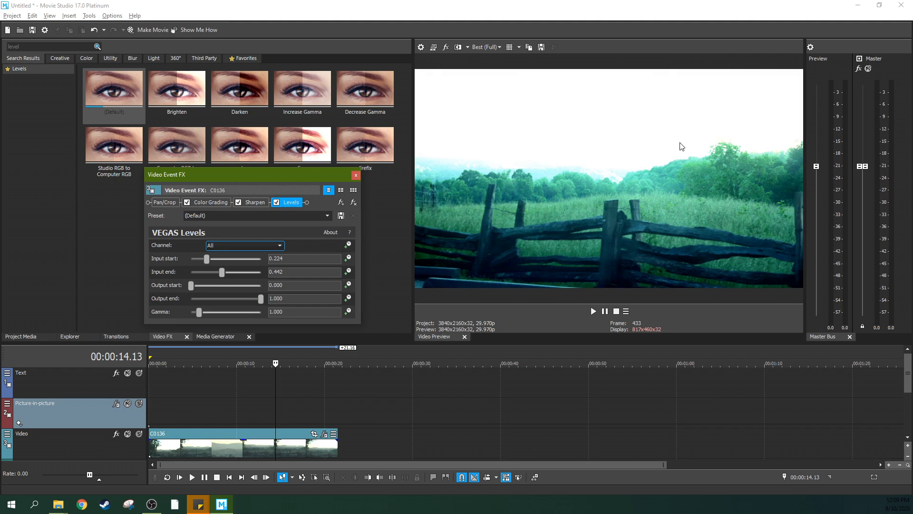
mouse_move(442, 183)
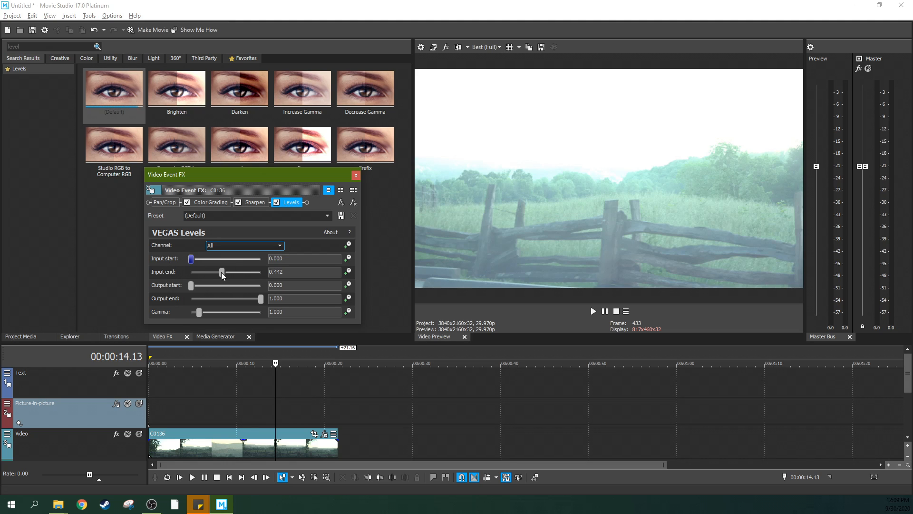
Step: Soften Levels to input end 0.999 and input start 0.095
drag(221, 272, 261, 272)
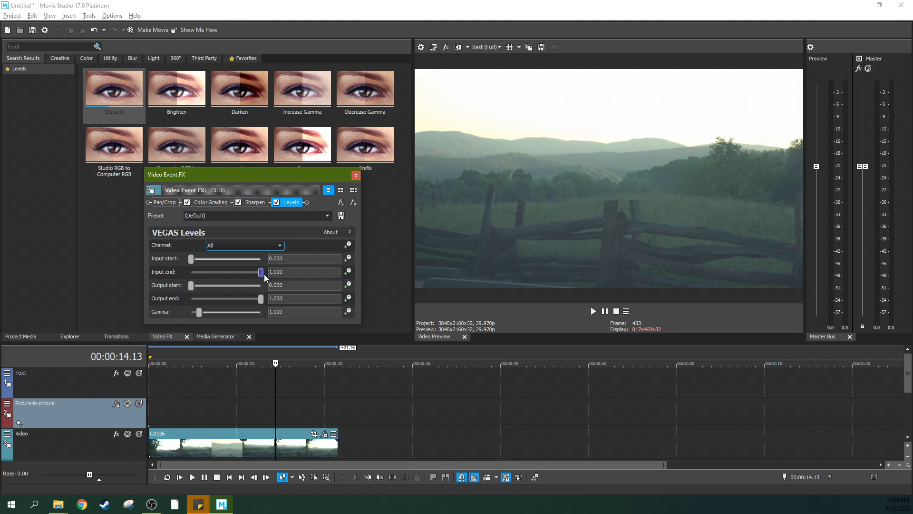
drag(260, 271, 257, 271)
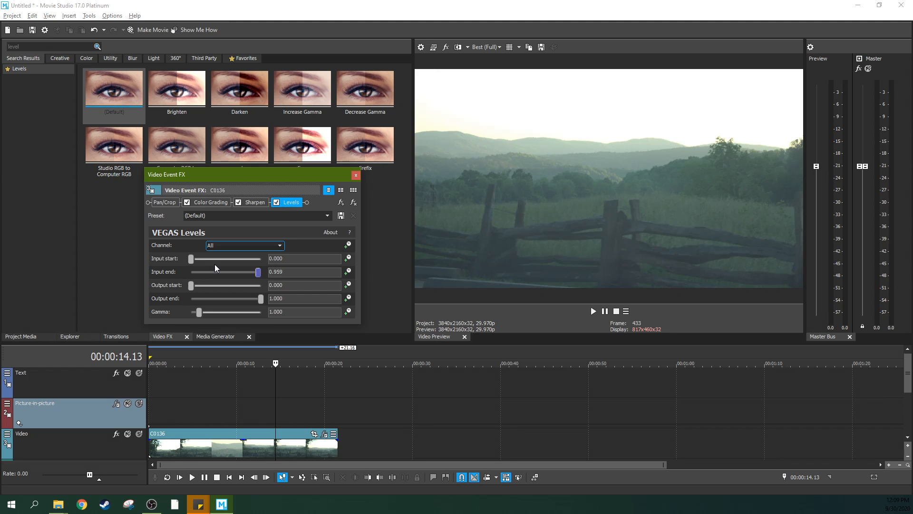
drag(190, 258, 196, 258)
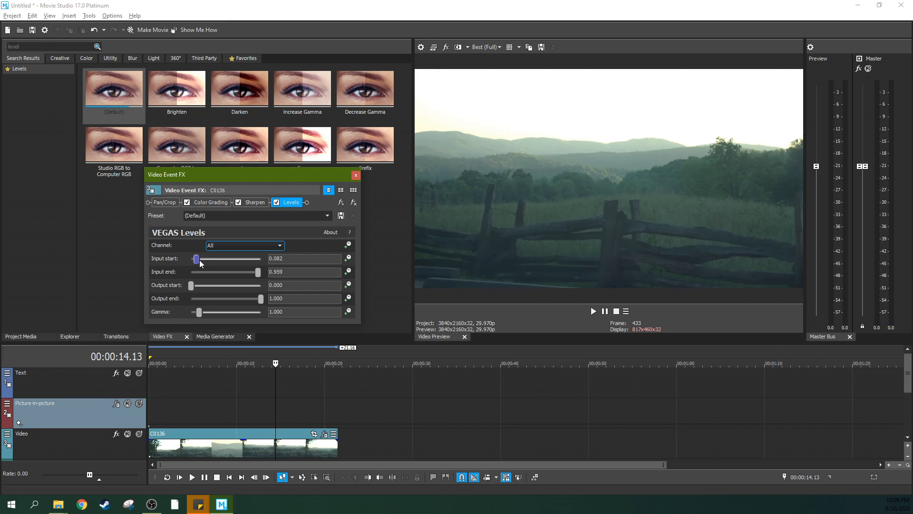
drag(196, 258, 193, 259)
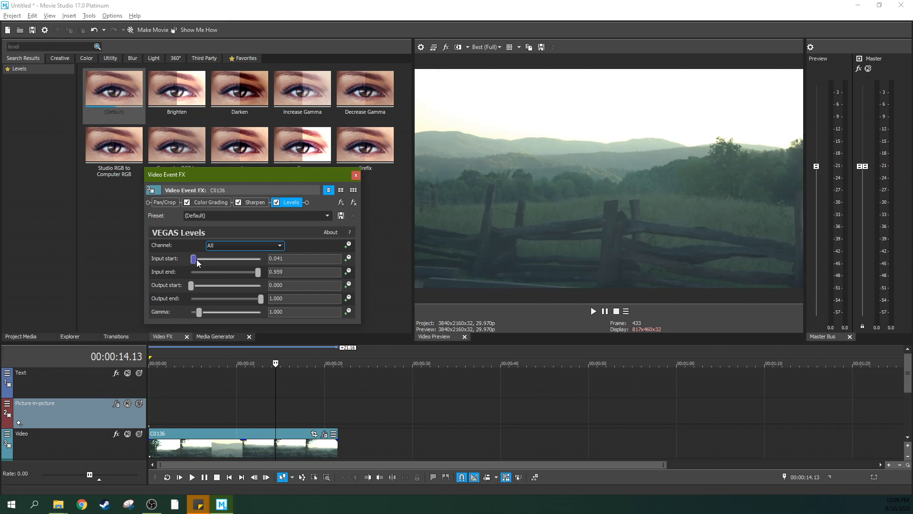
drag(193, 258, 198, 258)
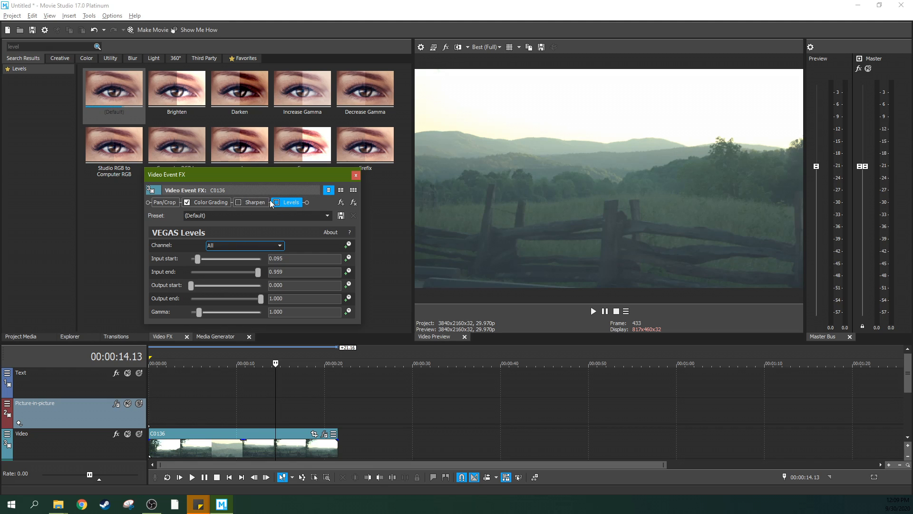
Step: Re-enable the Sharpen and Levels checkboxes to view the combined result
click(239, 201)
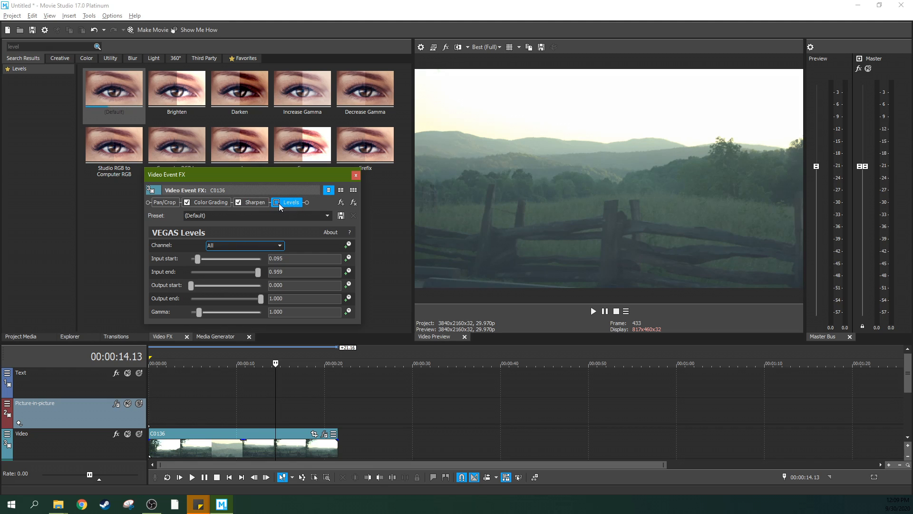
click(276, 202)
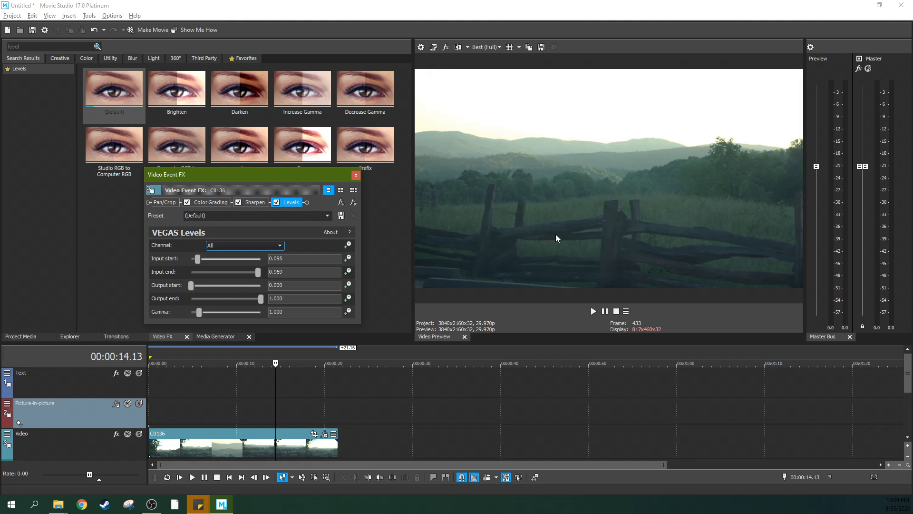
mouse_move(635, 216)
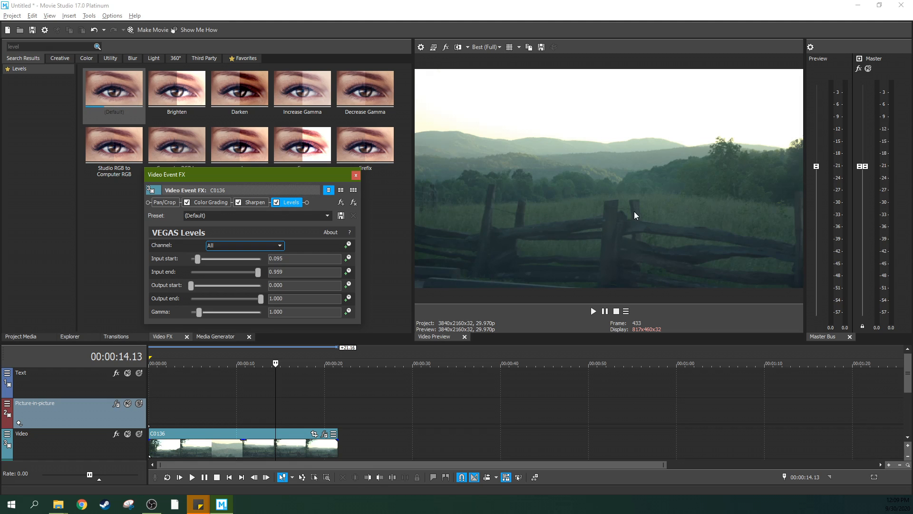
Step: Close the Video Event FX window and move the playhead to about 12 seconds to preview the clip
click(355, 175)
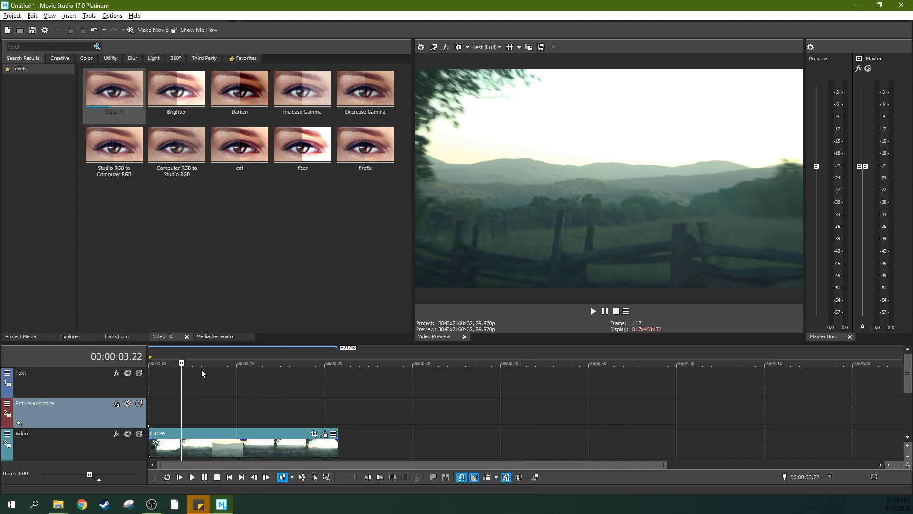
mouse_move(193, 424)
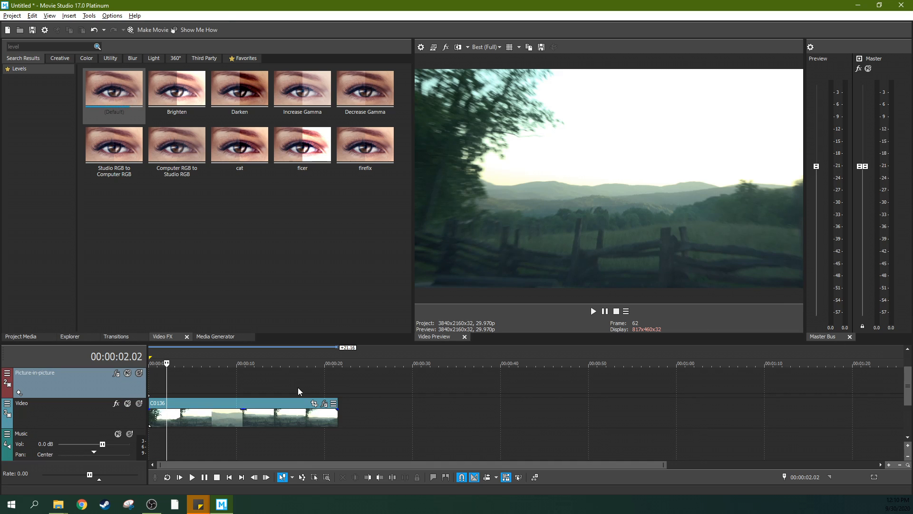
click(262, 362)
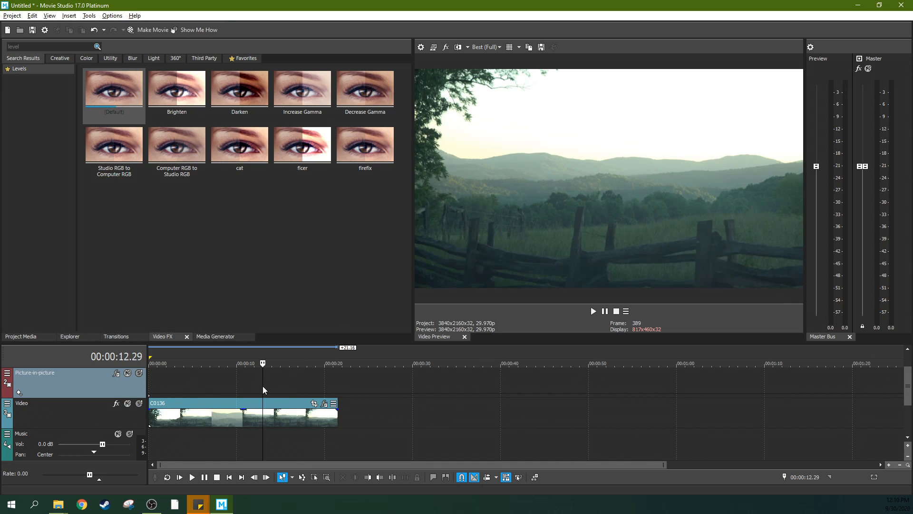